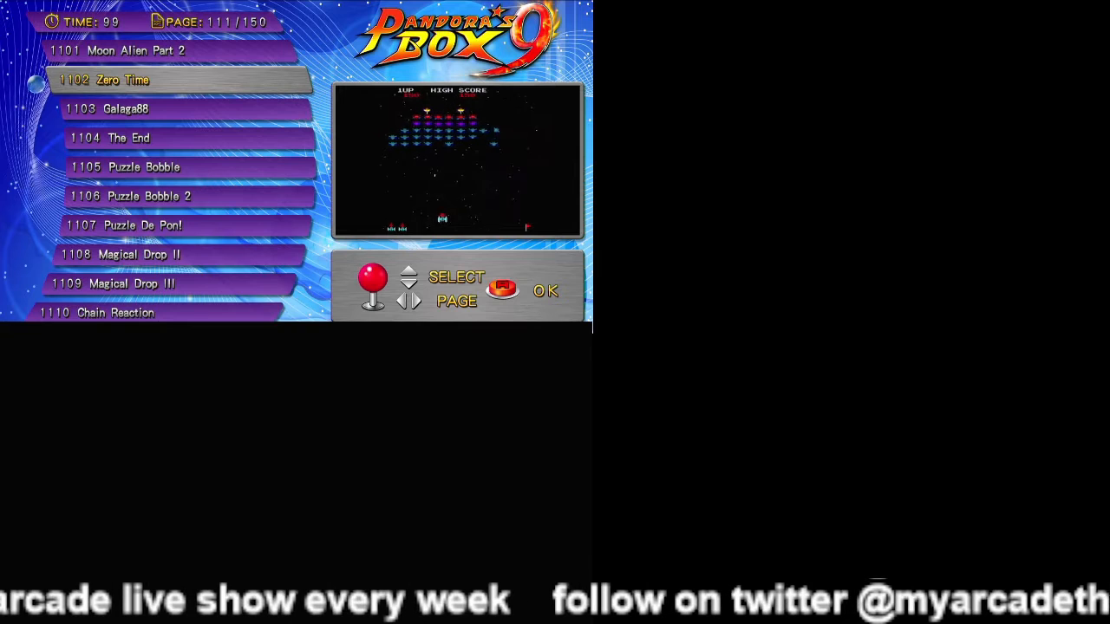
scroll("down", 3)
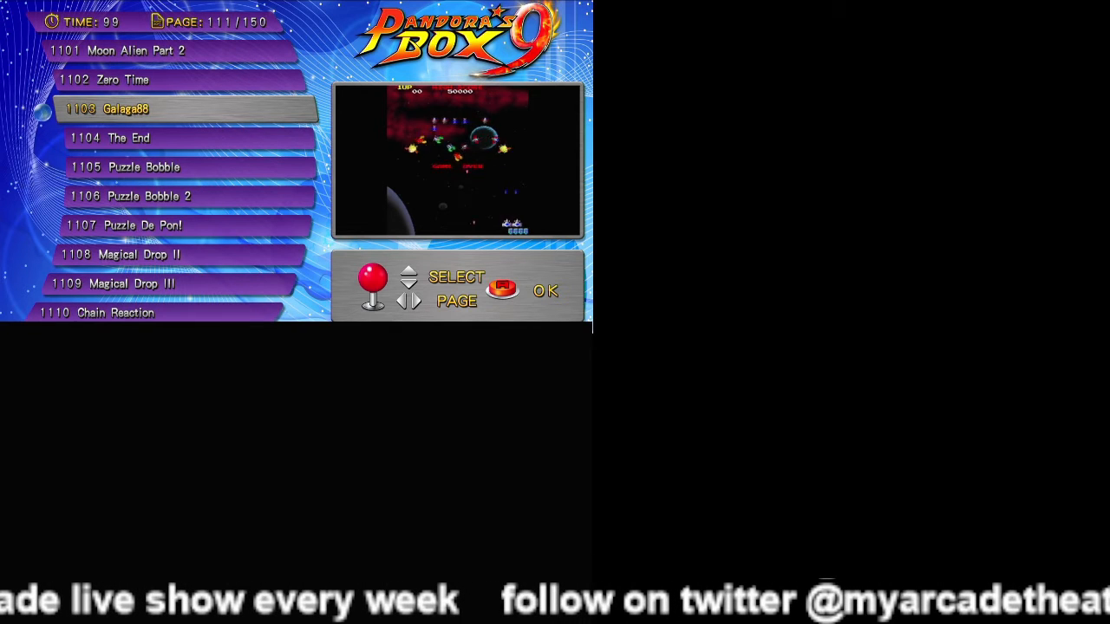